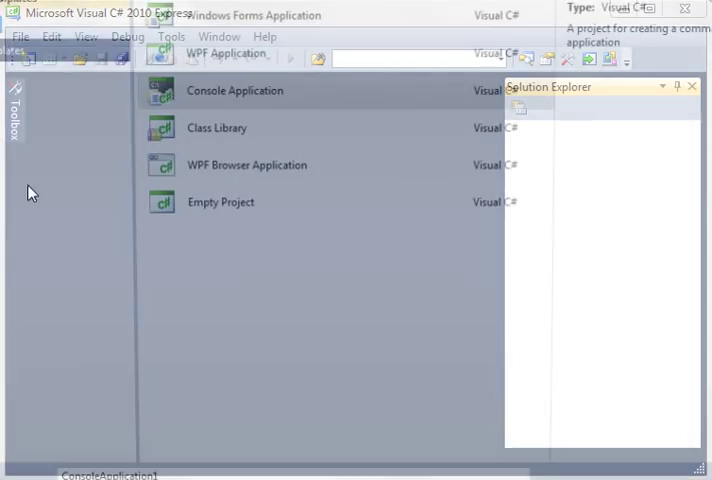
- Create a new Console Application project so Program.cs shows an empty Main method
{"action": "left_click", "coordinate": [234, 90]}
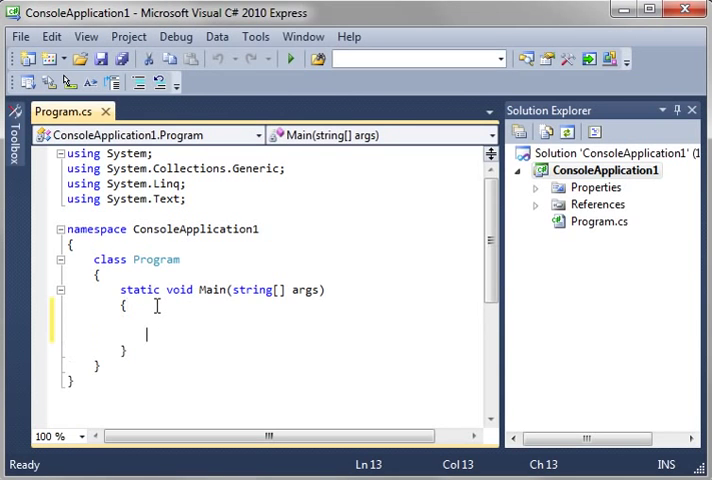
- Add the //Arrays comment and comment lines // 1 - Bob, // 2 - Mary, // 3 - The Dude in Main
{"action": "type", "text": "//Arrays"}
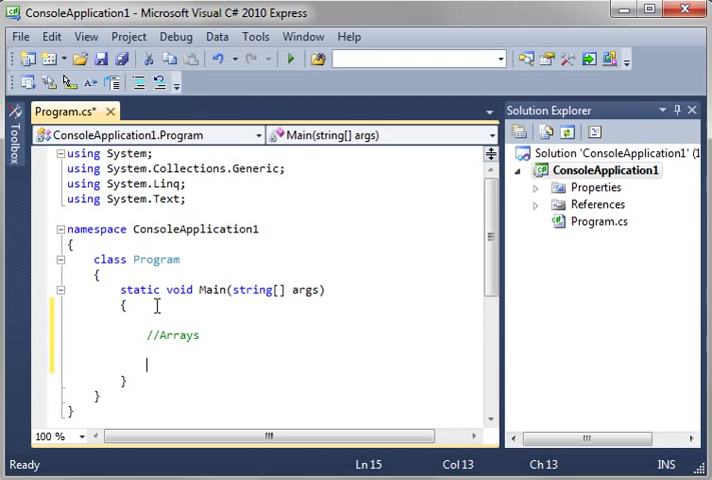
{"action": "type", "text": "// 1 -"}
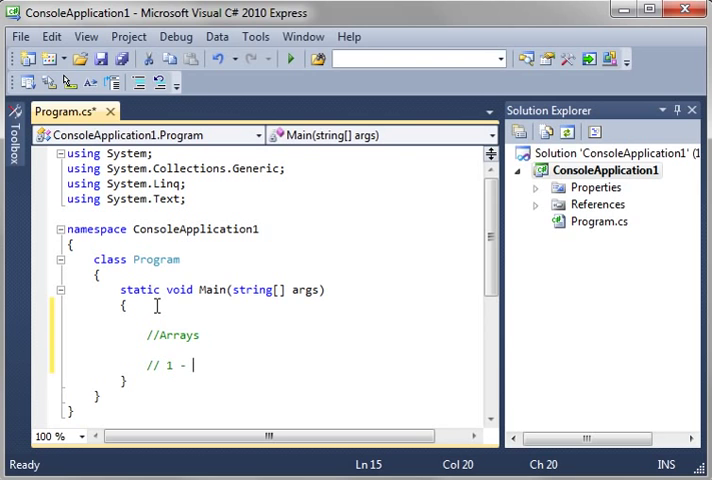
{"action": "type", "text": "Bob"}
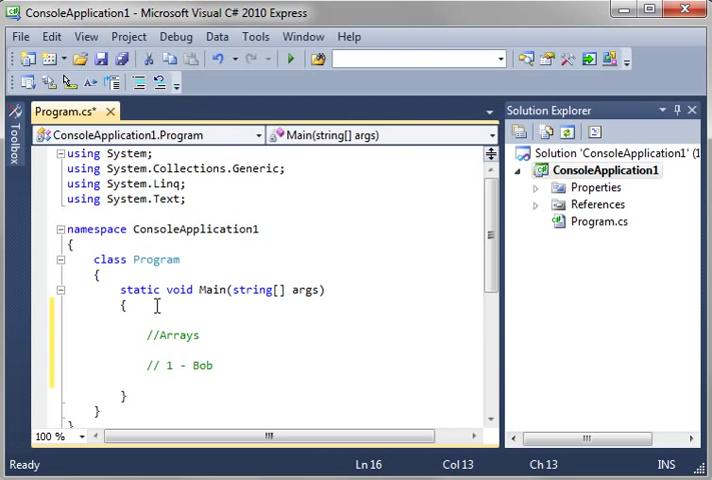
{"action": "type", "text": "// 2 -"}
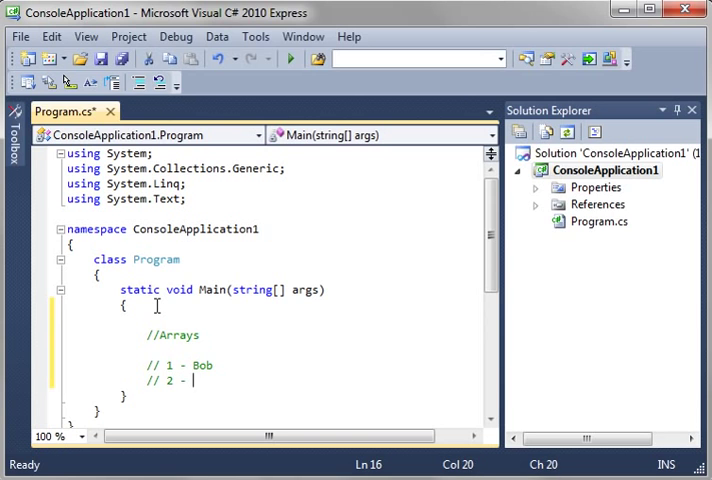
{"action": "type", "text": "Mary"}
{"action": "type", "text": "// 2"}
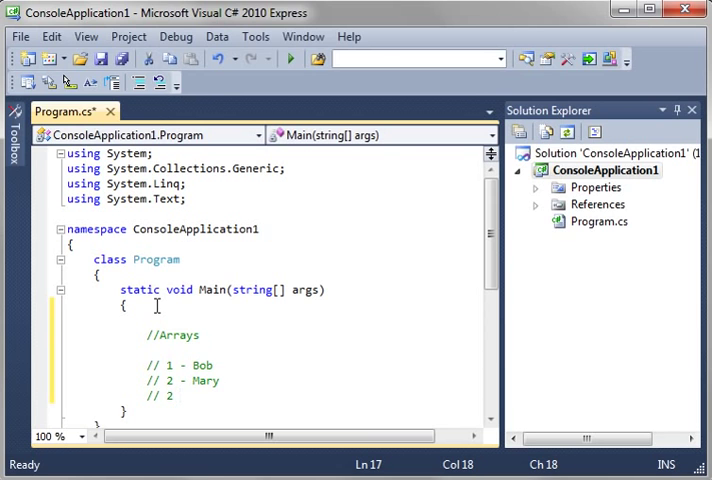
{"action": "type", "text": "3 - The Dude"}
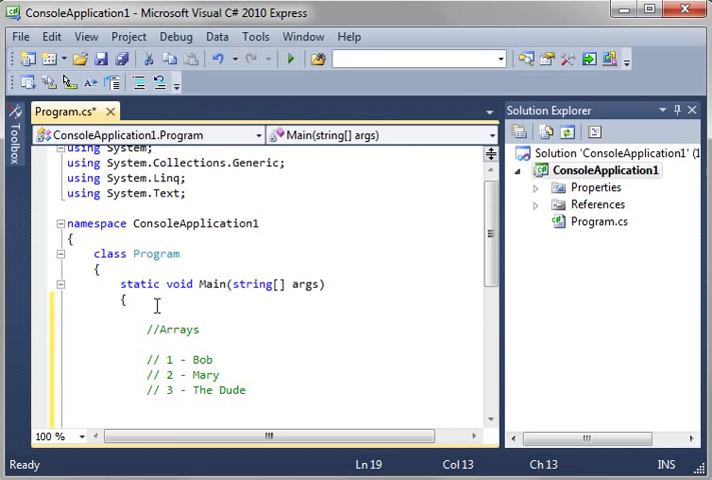
- Declare string[] People = new string[3]; below the comments and start a new line
{"action": "type", "text": "string"}
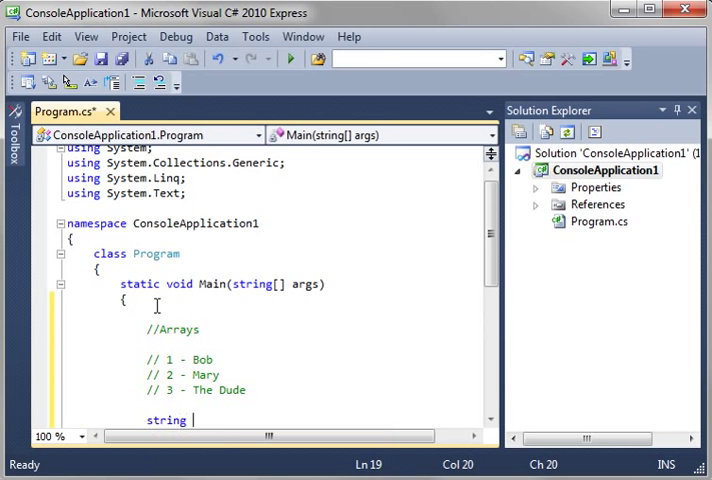
{"action": "type", "text": "[]"}
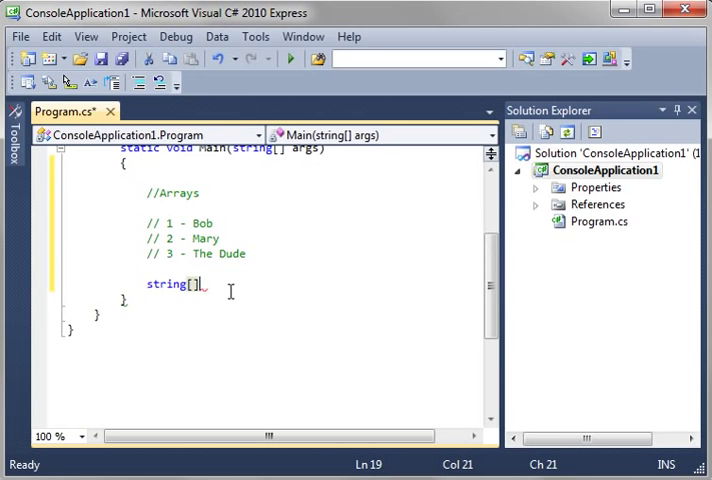
{"action": "type", "text": "Peop"}
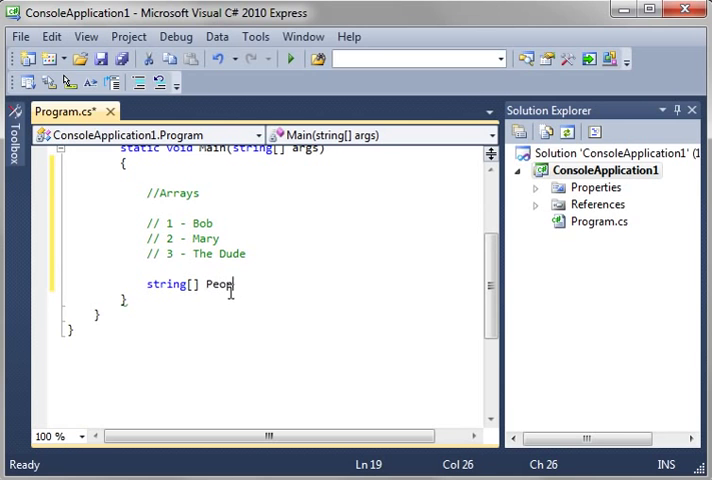
{"action": "type", "text": "ple = new string"}
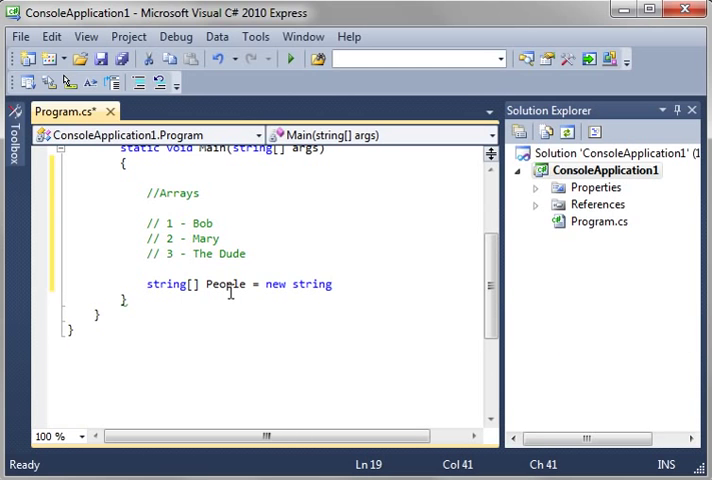
{"action": "type", "text": "["}
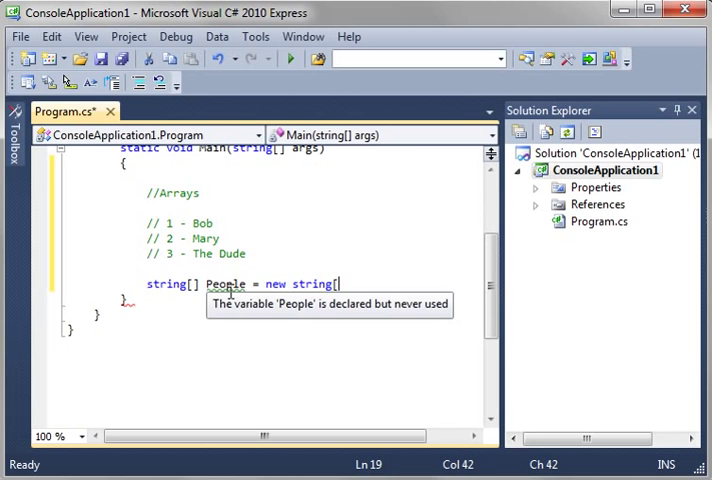
{"action": "type", "text": "3];"}
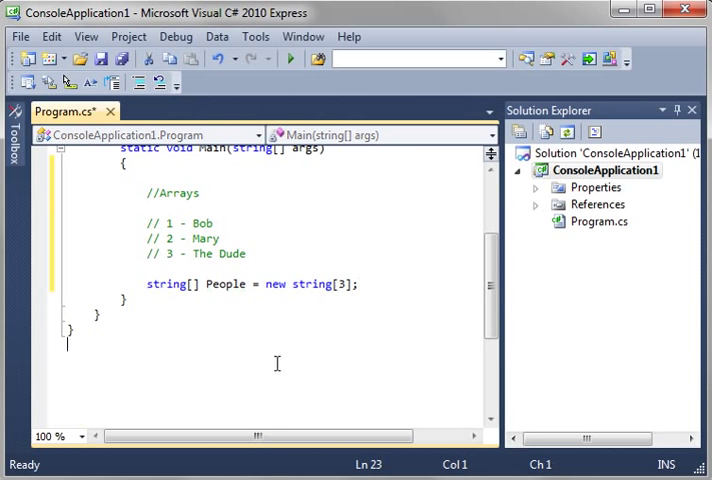
{"action": "mouse_move", "coordinate": [210, 288]}
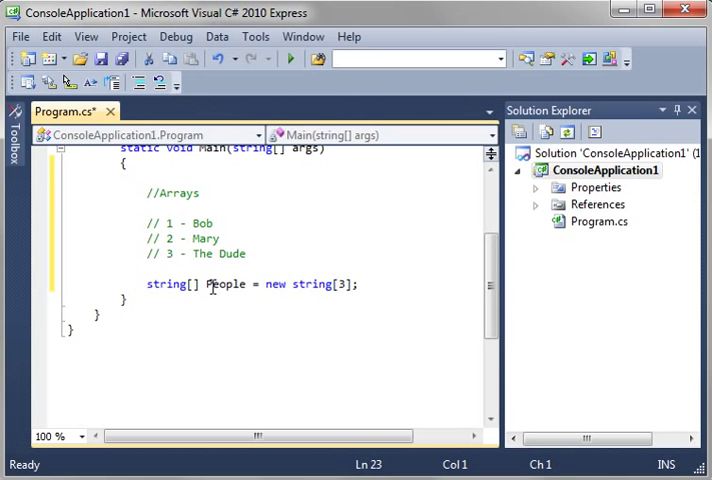
{"action": "double_click", "coordinate": [164, 284]}
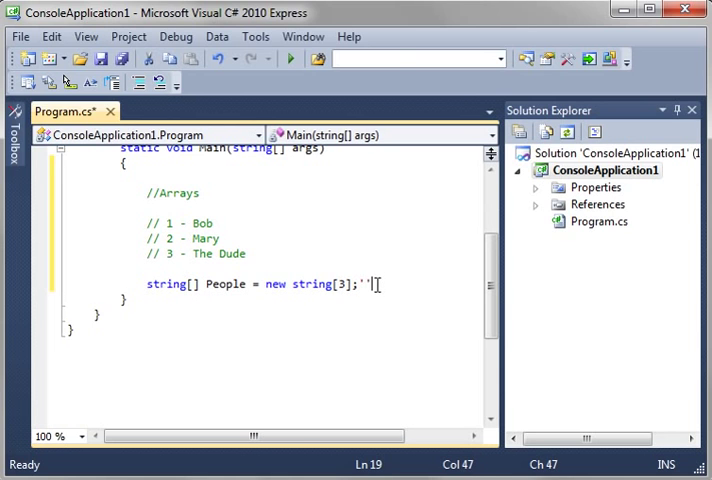
{"action": "key", "text": "Backspace"}
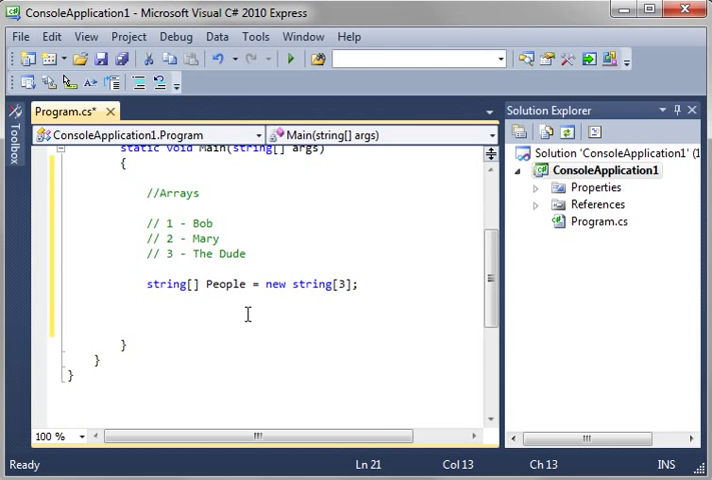
- Assign People[0] = "Bob"; and People[1] = "Mary";
{"action": "type", "text": "People"}
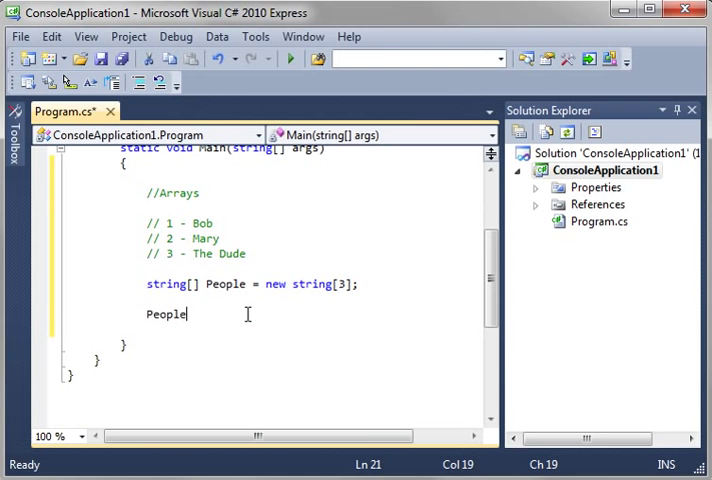
{"action": "type", "text": "[0] = \""}
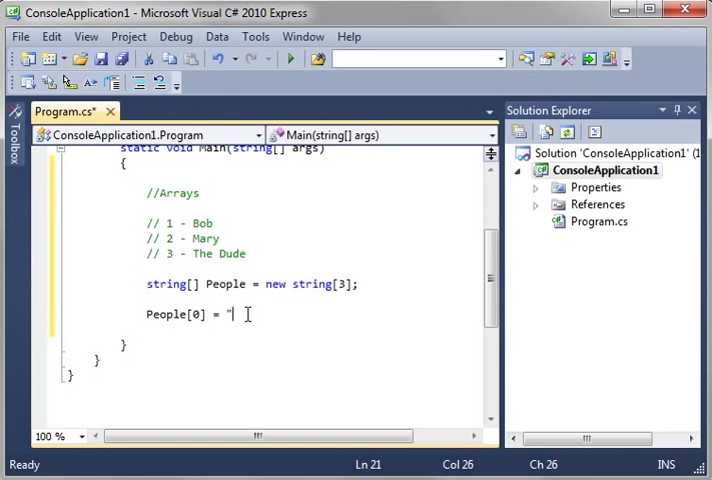
{"action": "type", "text": "Bob"}
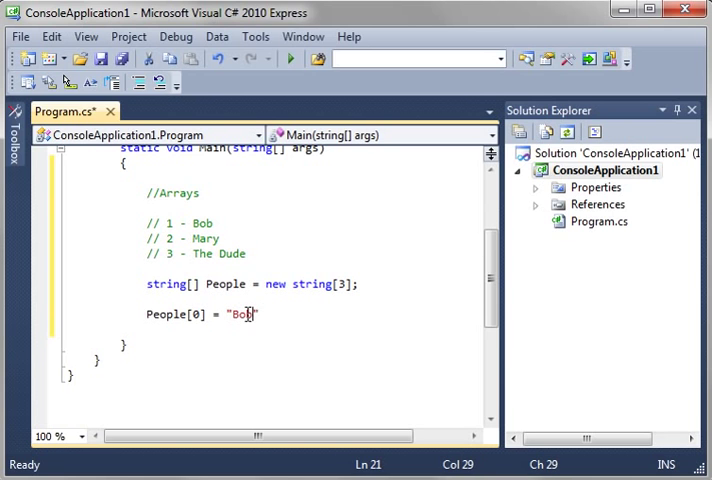
{"action": "type", "text": "People"}
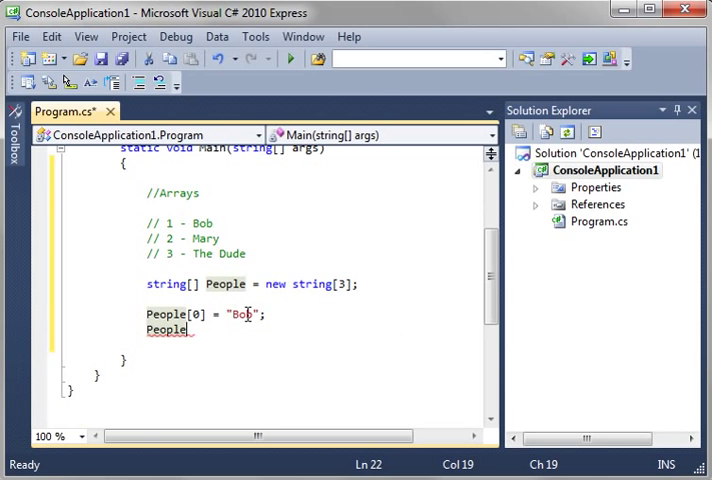
{"action": "type", "text": "[1]"}
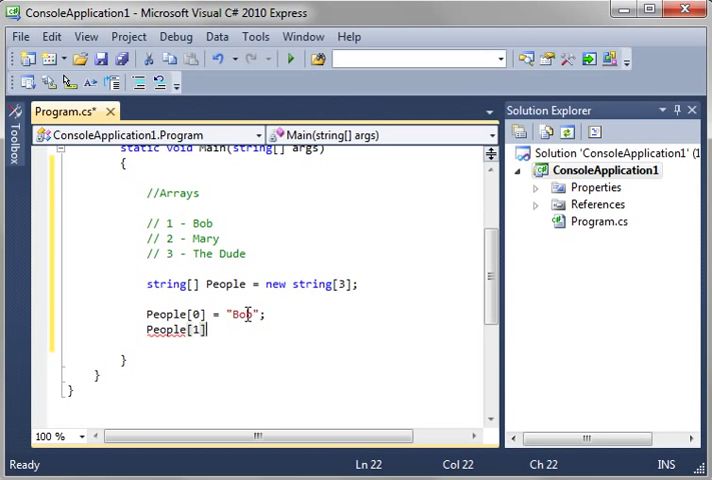
{"action": "type", "text": "="}
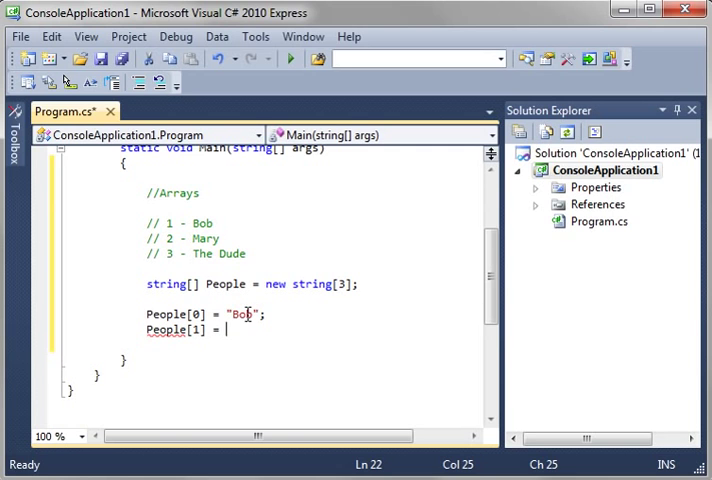
{"action": "type", "text": "\""}
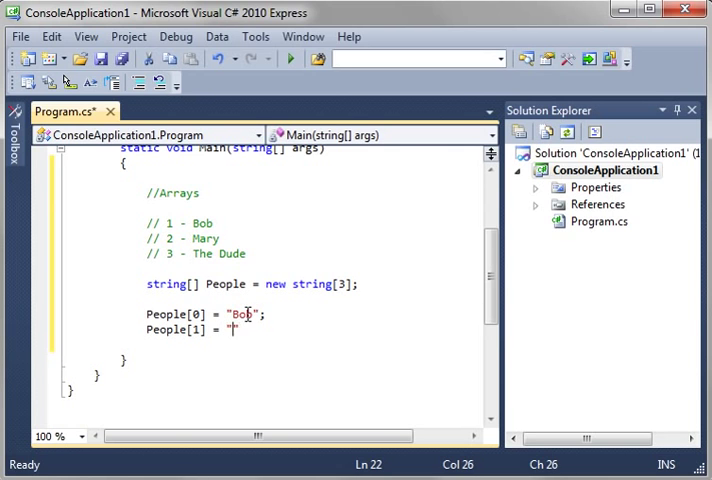
{"action": "type", "text": "Mary\""}
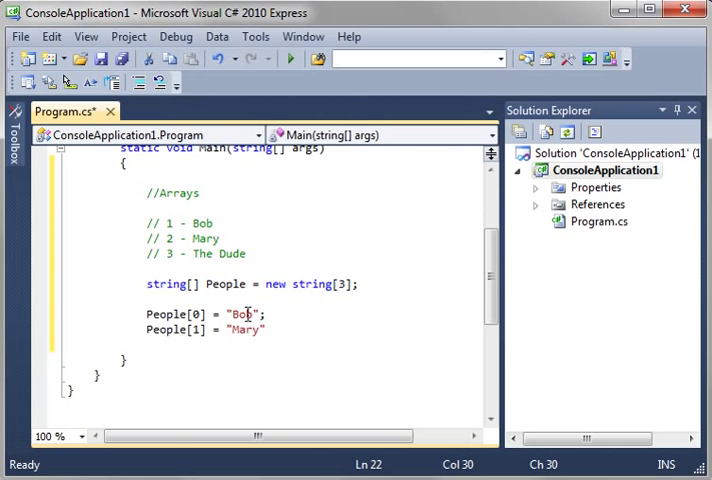
- Assign People[2] = "The Dude"; on the next line
{"action": "key", "text": "Return"}
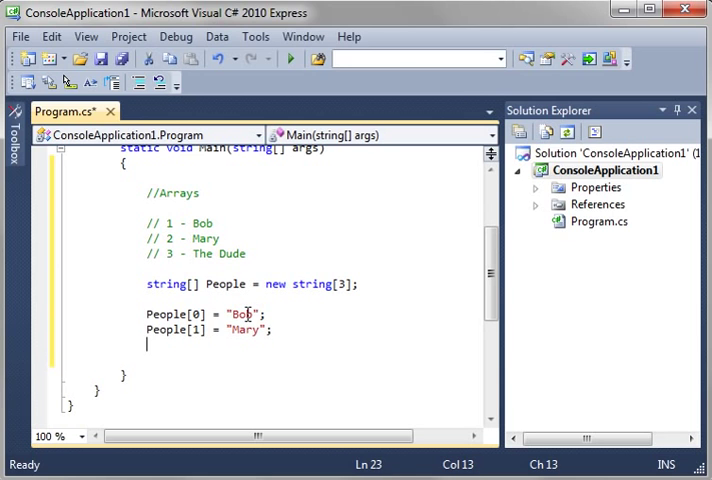
{"action": "type", "text": "People[2"}
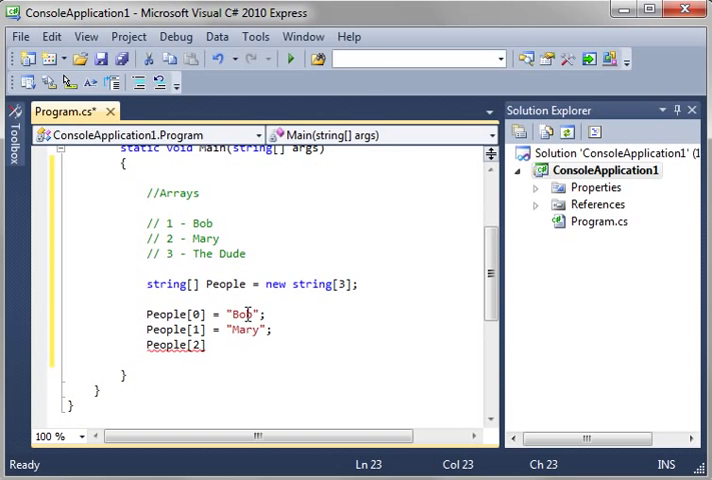
{"action": "type", "text": "= \"\""}
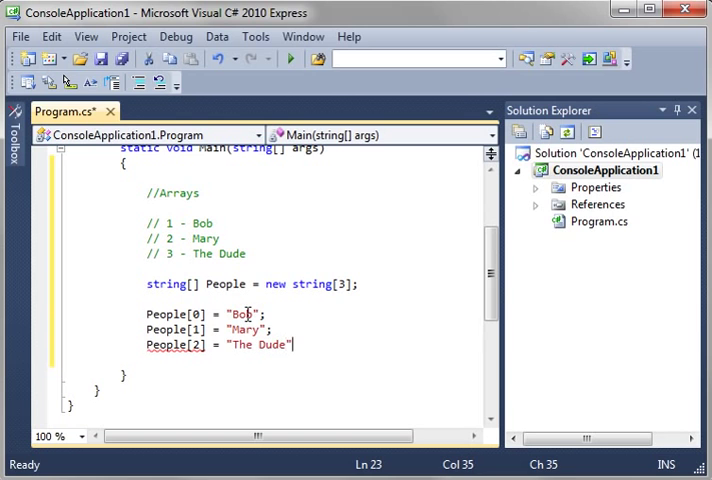
{"action": "type", "text": ";"}
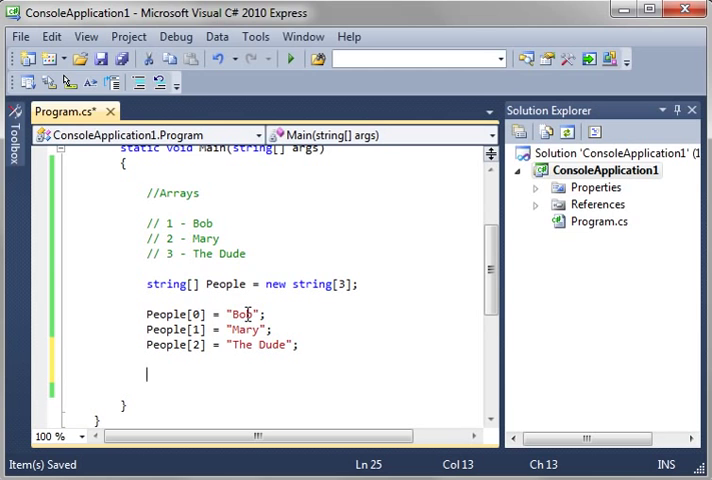
- Write a foreach over People that prints each customer with Console.WriteLine
{"action": "type", "text": "foreach("}
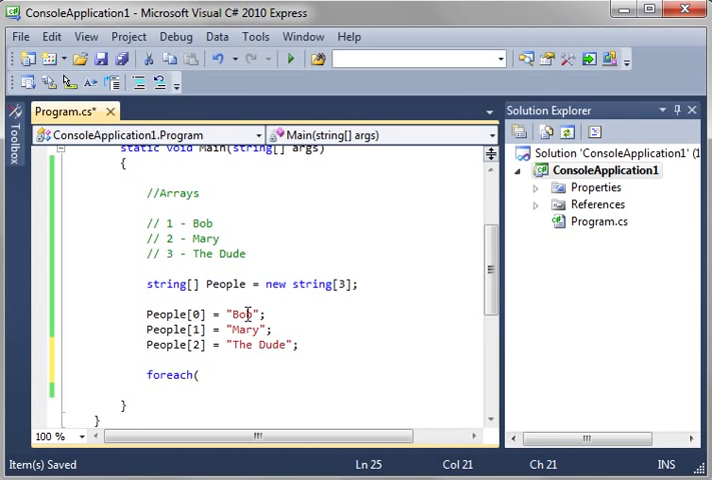
{"action": "type", "text": "c"}
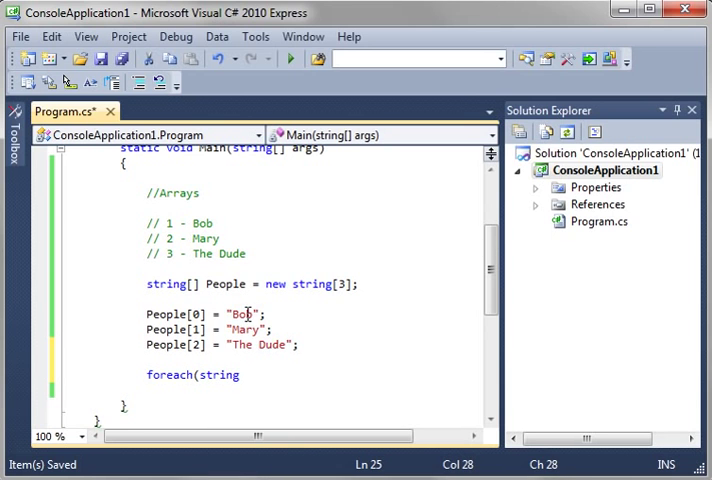
{"action": "type", "text": "customers in People)"}
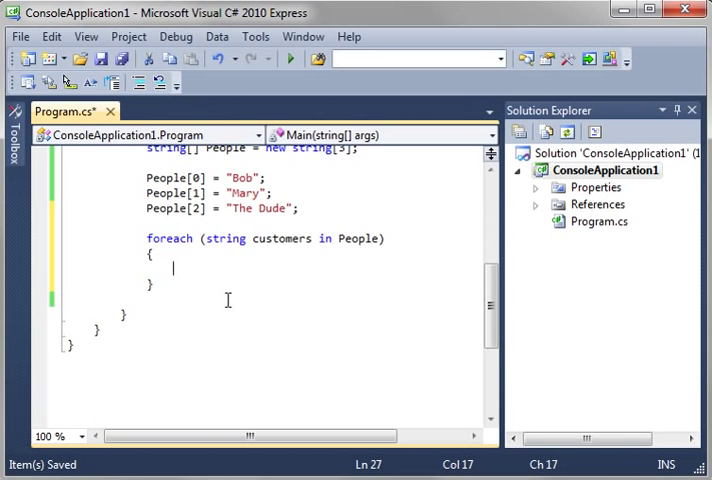
{"action": "type", "text": "Console"}
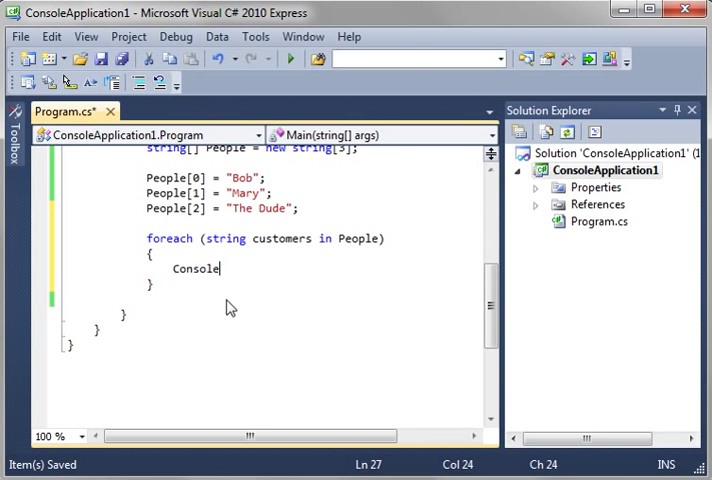
{"action": "type", "text": ".WriteLine"}
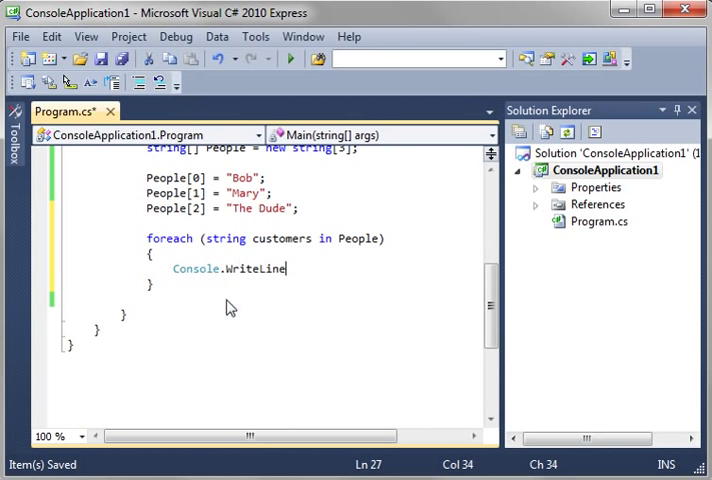
{"action": "type", "text": "(customers"}
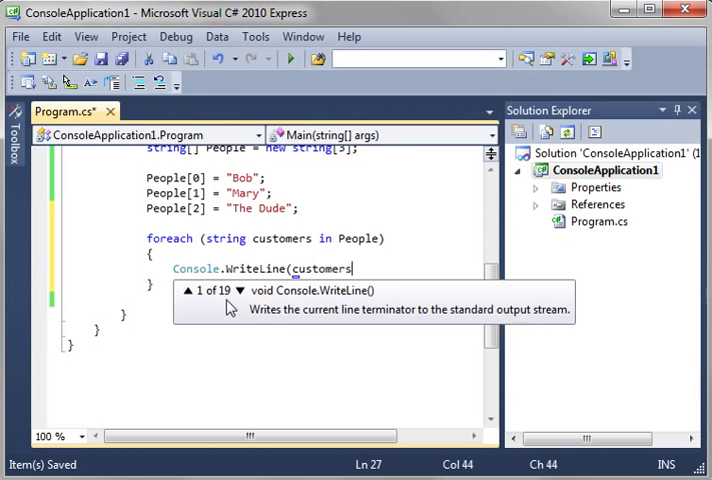
{"action": "type", "text": ")"}
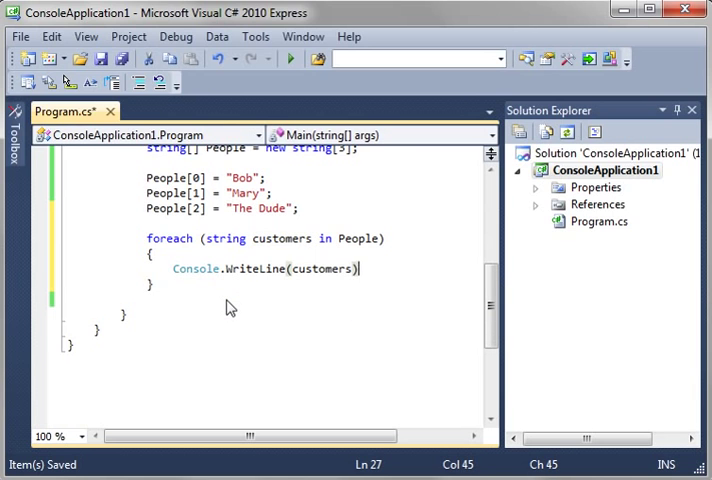
{"action": "type", "text": ";"}
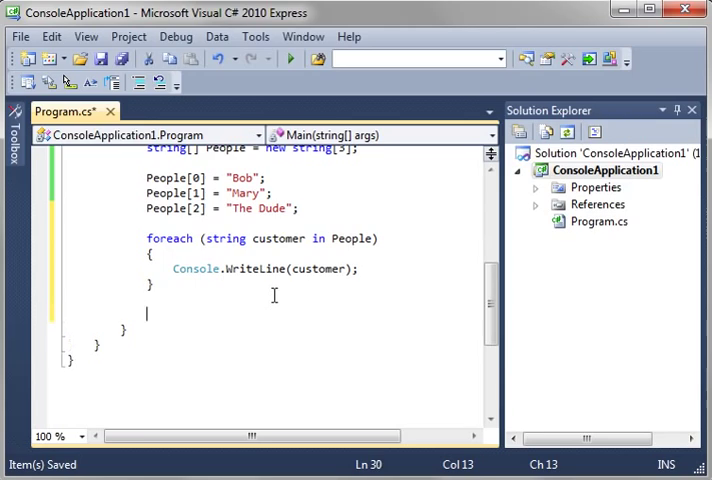
- Add Console.Read(); after the loop
{"action": "type", "text": "con"}
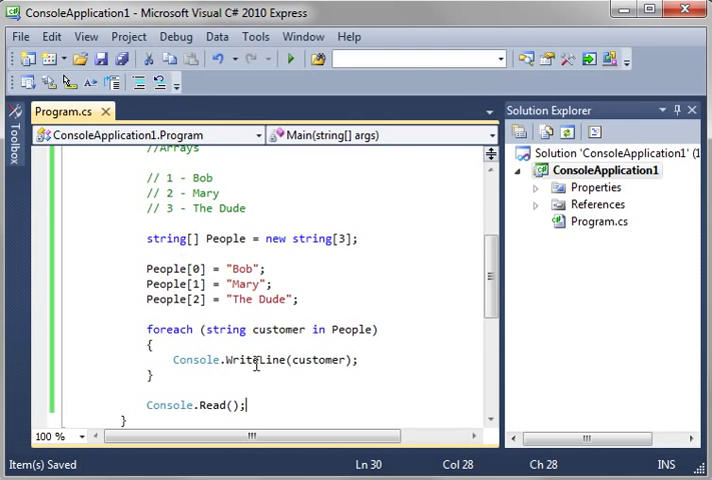
{"action": "mouse_move", "coordinate": [452, 292]}
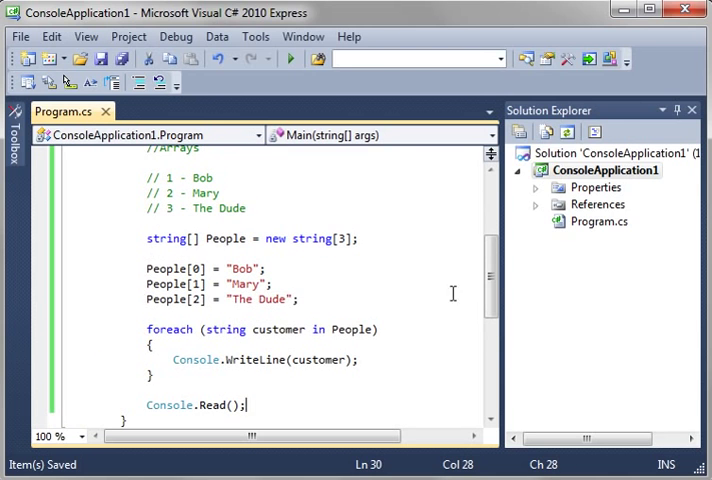
{"action": "mouse_move", "coordinate": [160, 238]}
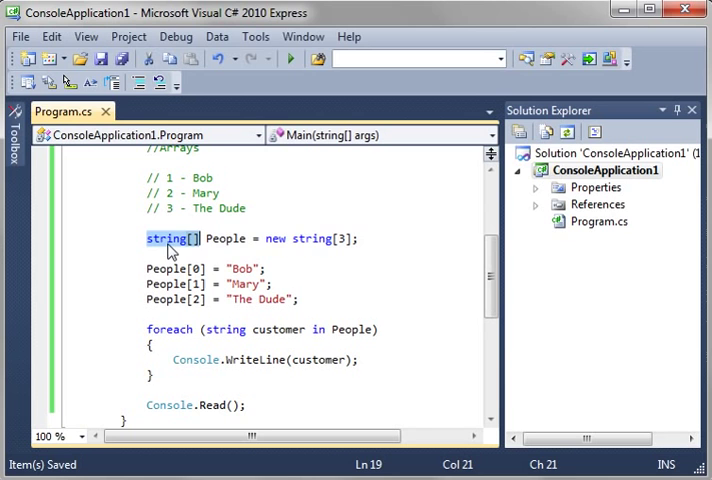
{"action": "double_click", "coordinate": [224, 238]}
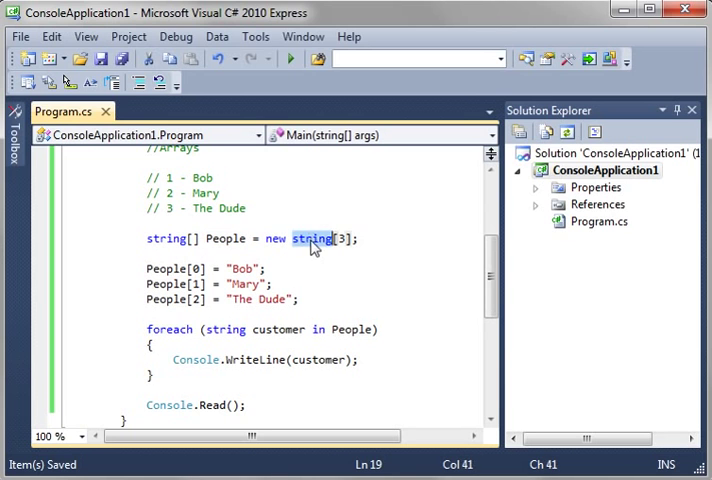
{"action": "left_click", "coordinate": [344, 238]}
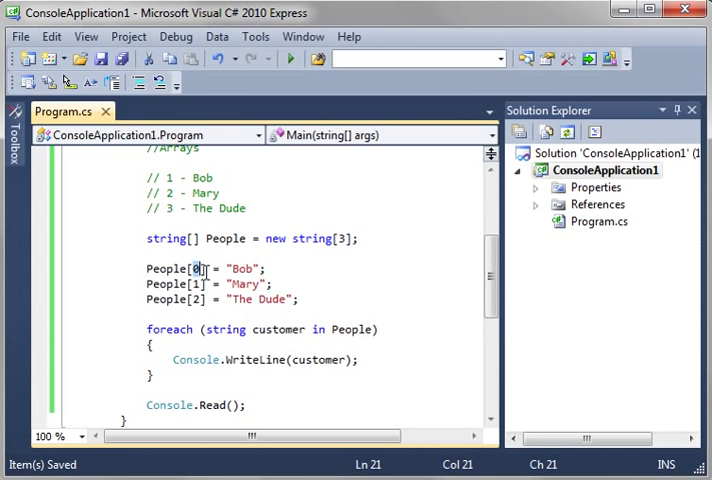
{"action": "mouse_move", "coordinate": [212, 284]}
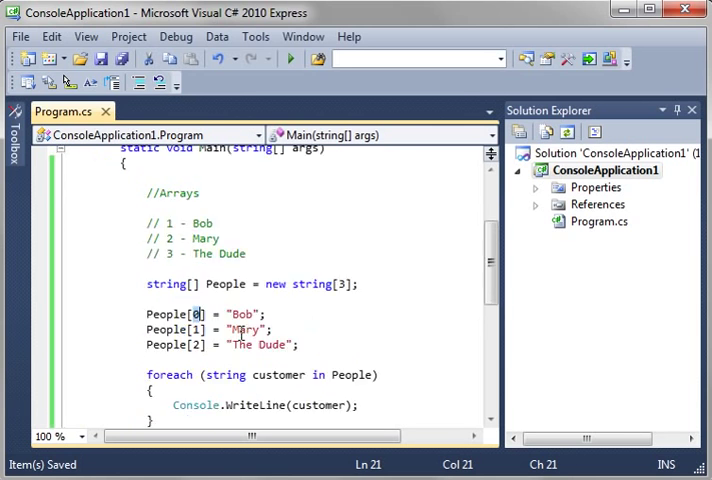
{"action": "scroll", "scroll_direction": "down", "scroll_amount": 3}
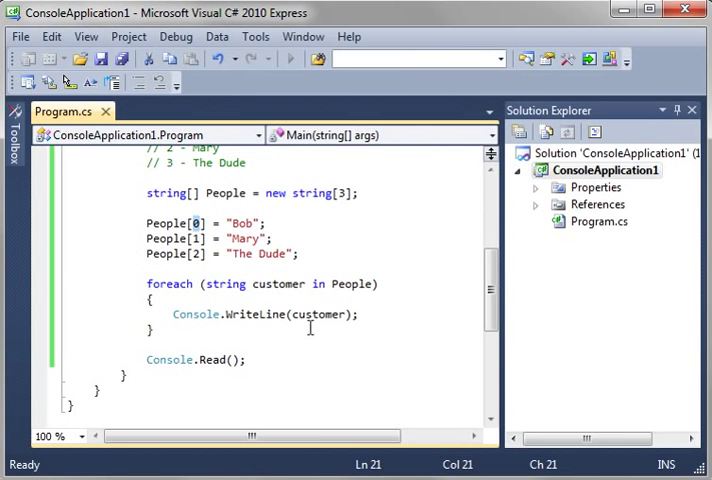
{"action": "double_click", "coordinate": [280, 284]}
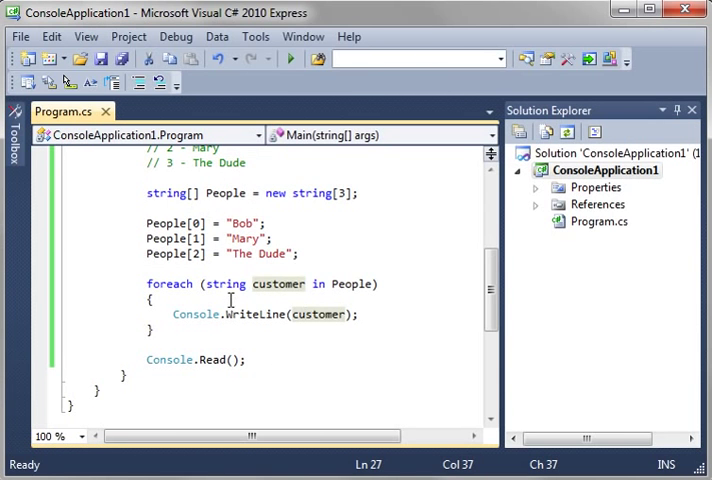